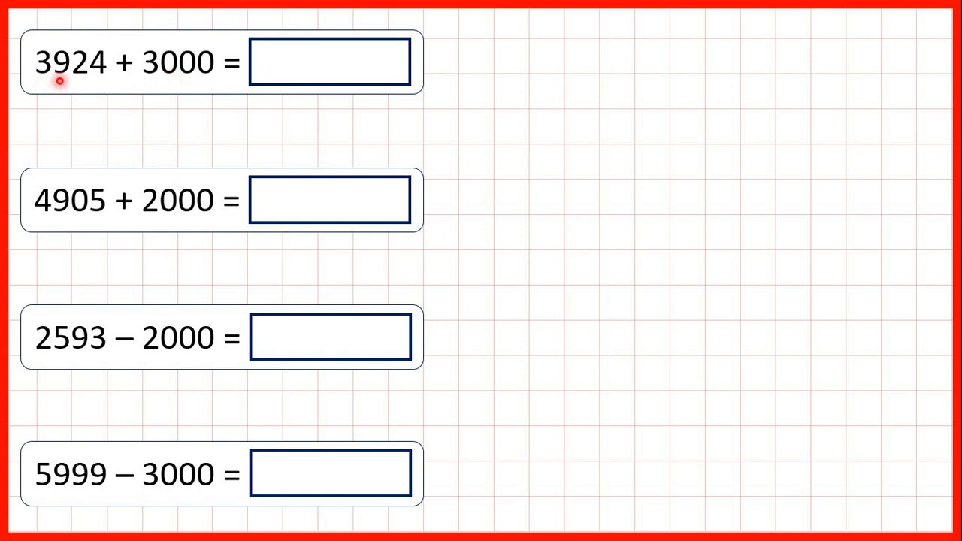
Reveal the answer 6924 for 3924 + 3000 in the first answer box
text(6924)
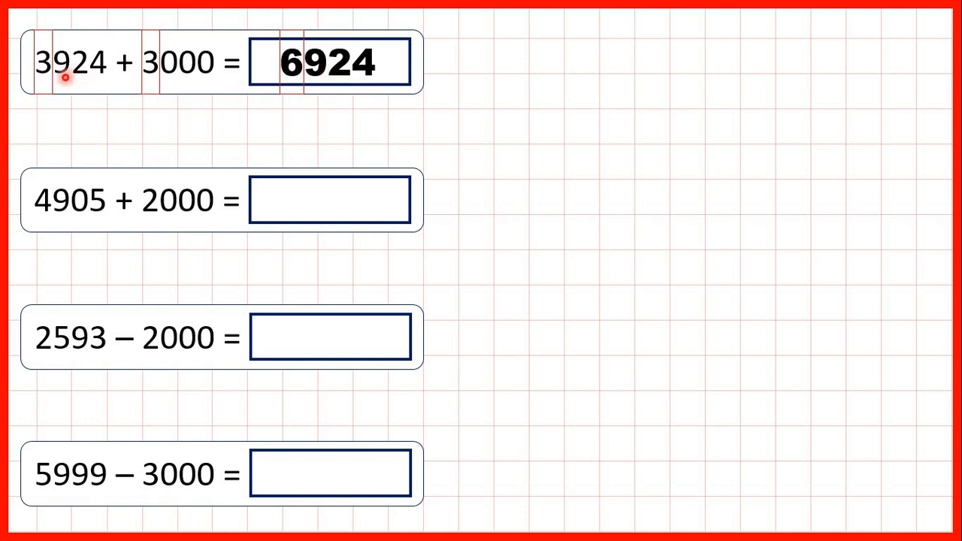
mouse_move(103, 78)
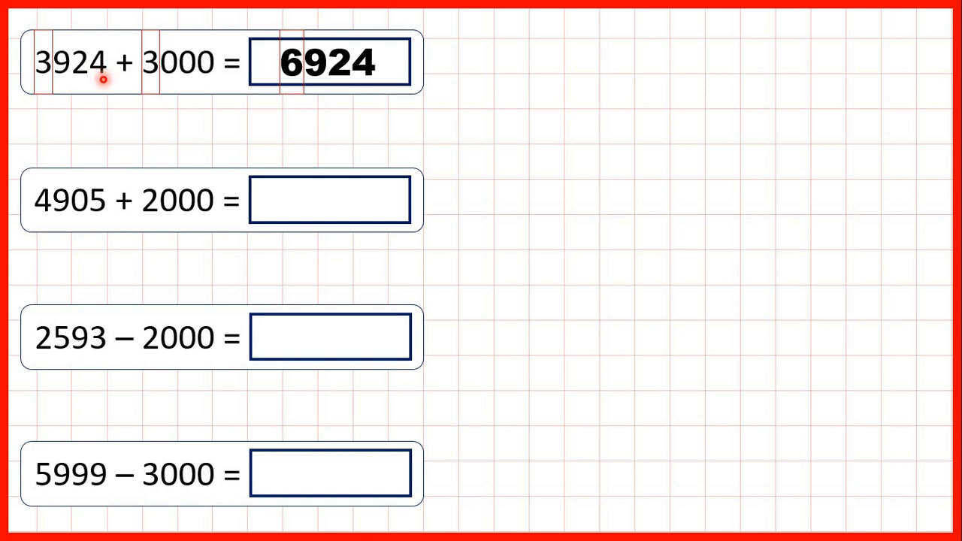
mouse_move(53, 219)
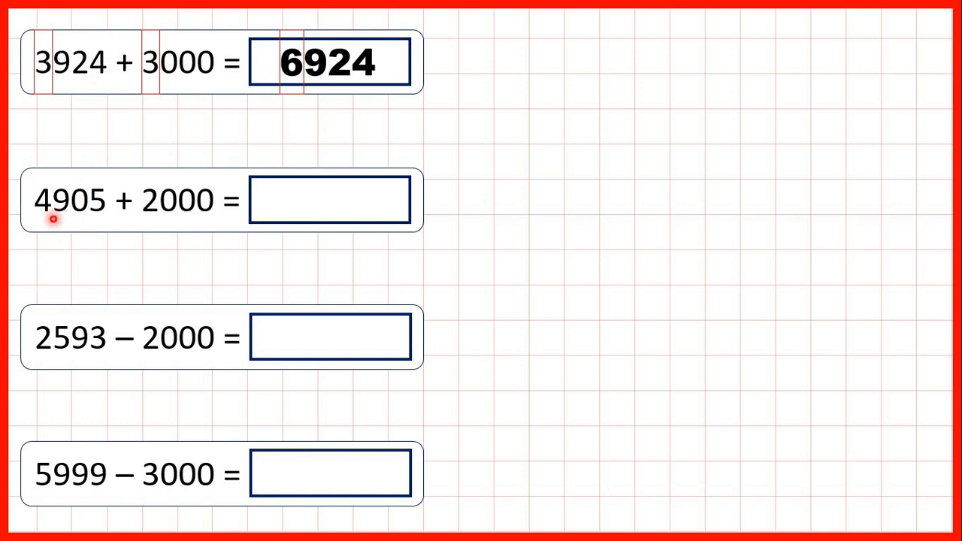
mouse_move(99, 217)
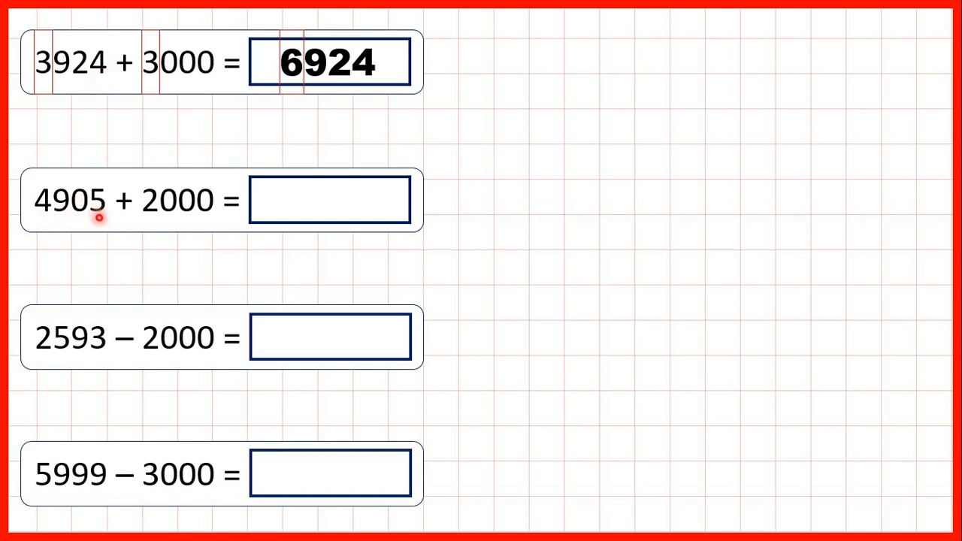
mouse_move(155, 223)
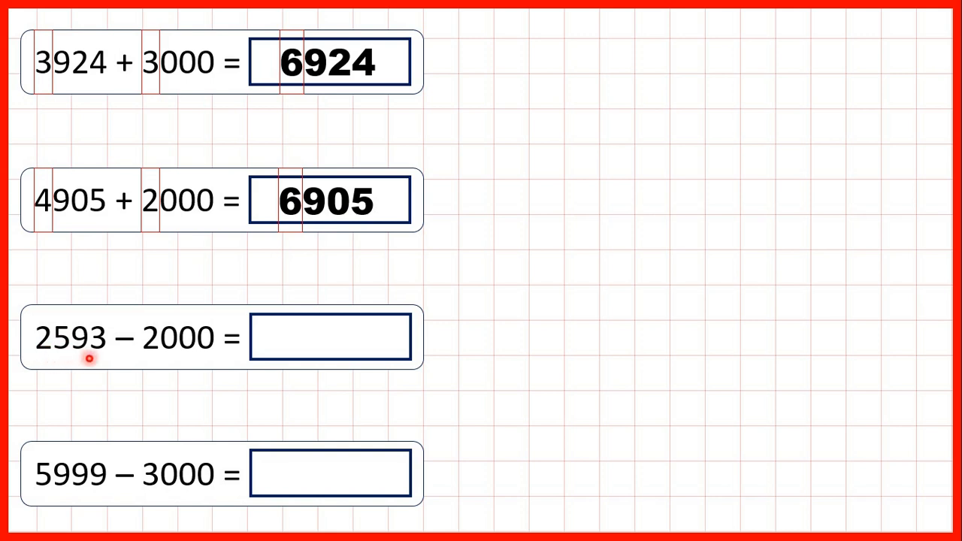
mouse_move(150, 358)
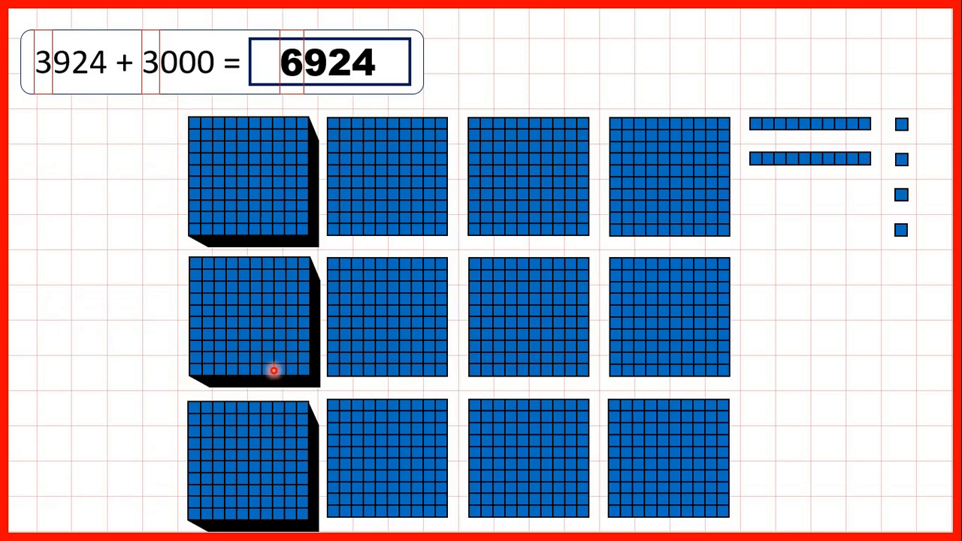
mouse_move(610, 324)
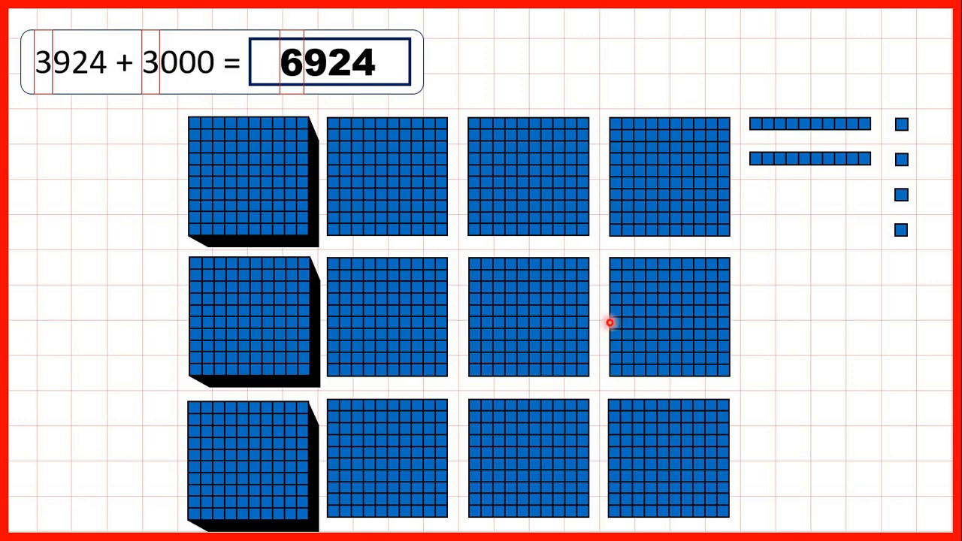
mouse_move(233, 203)
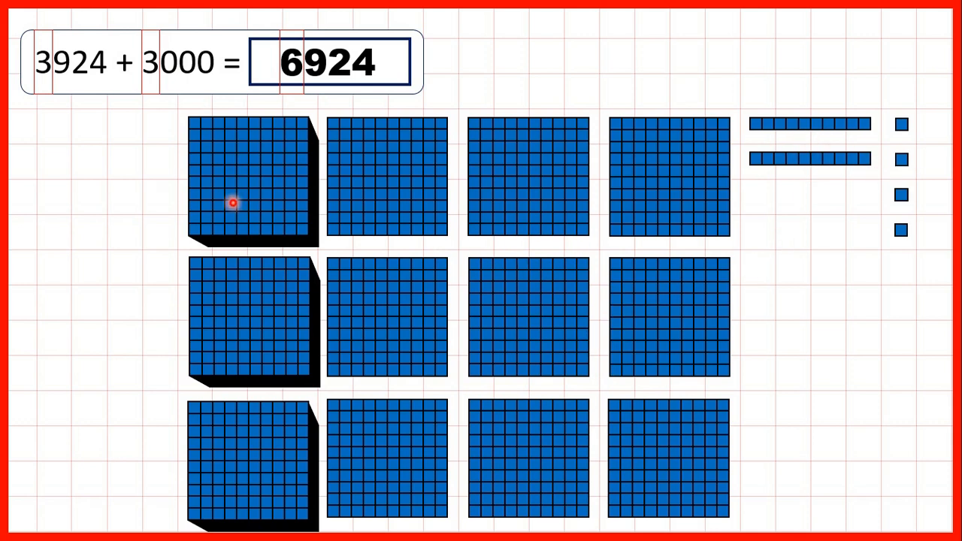
mouse_move(150, 82)
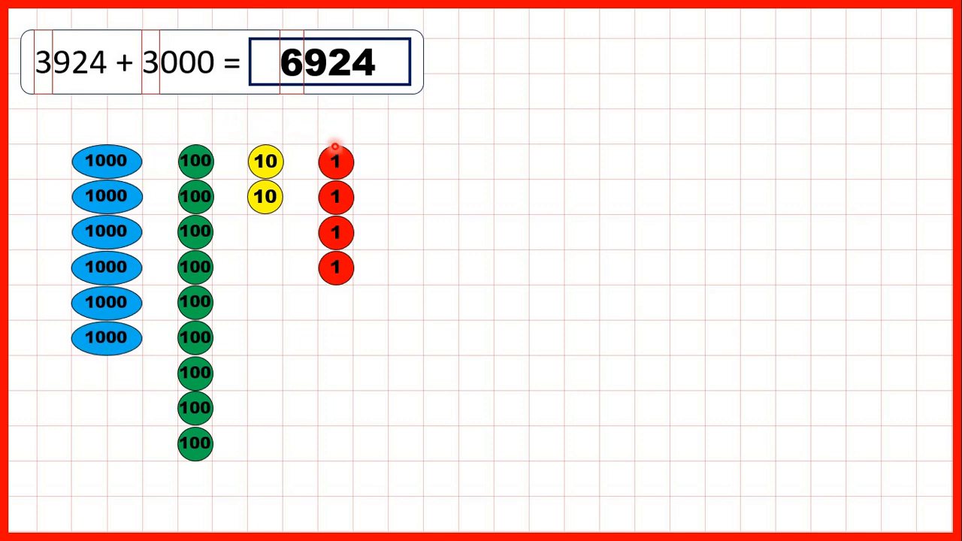
mouse_move(224, 160)
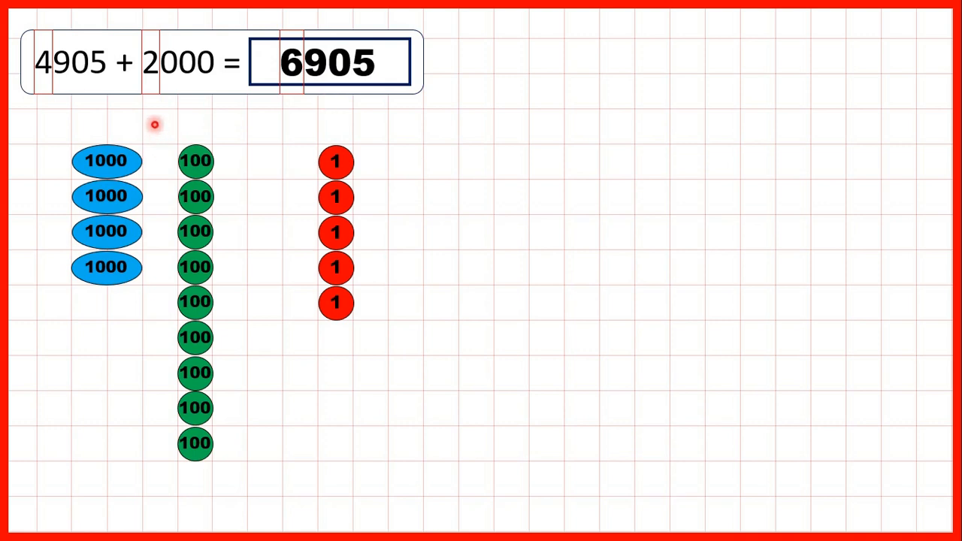
mouse_move(93, 311)
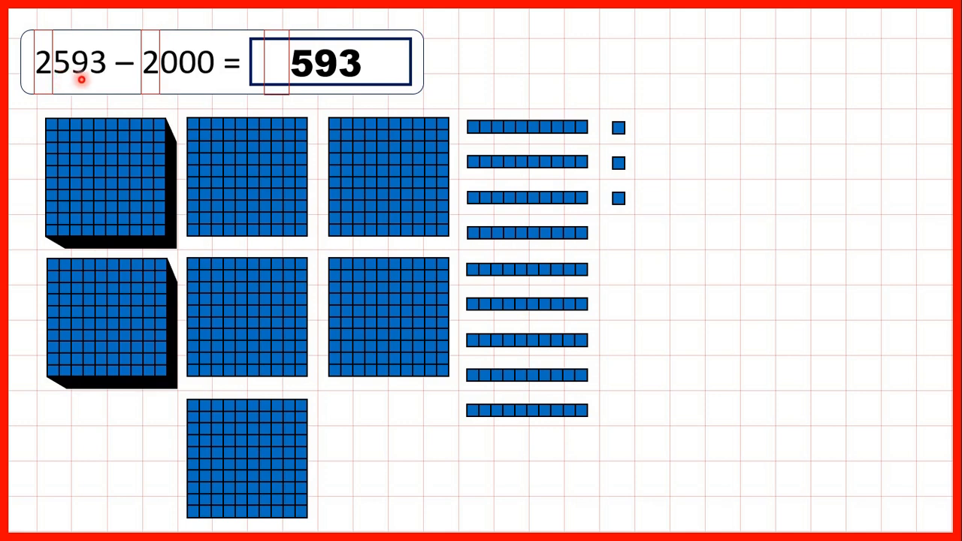
mouse_move(151, 81)
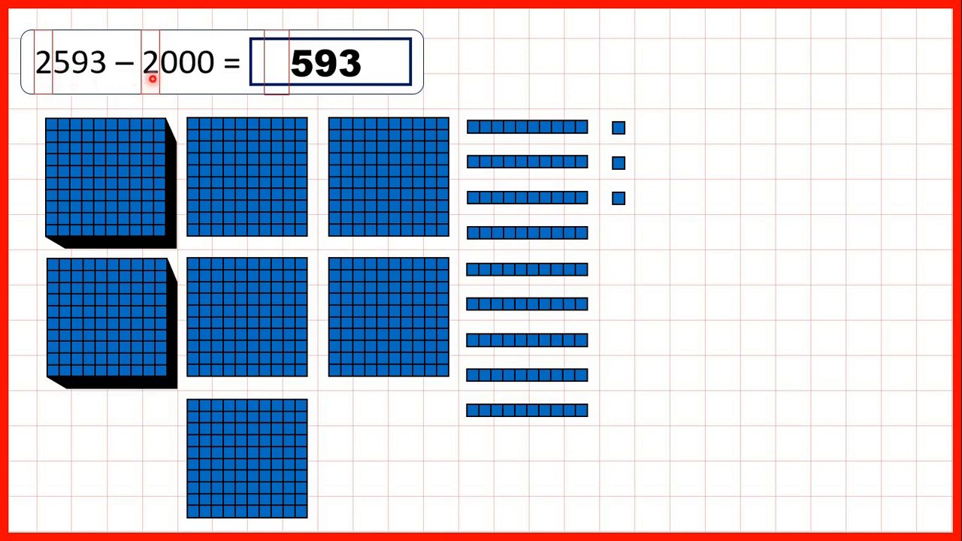
mouse_move(117, 294)
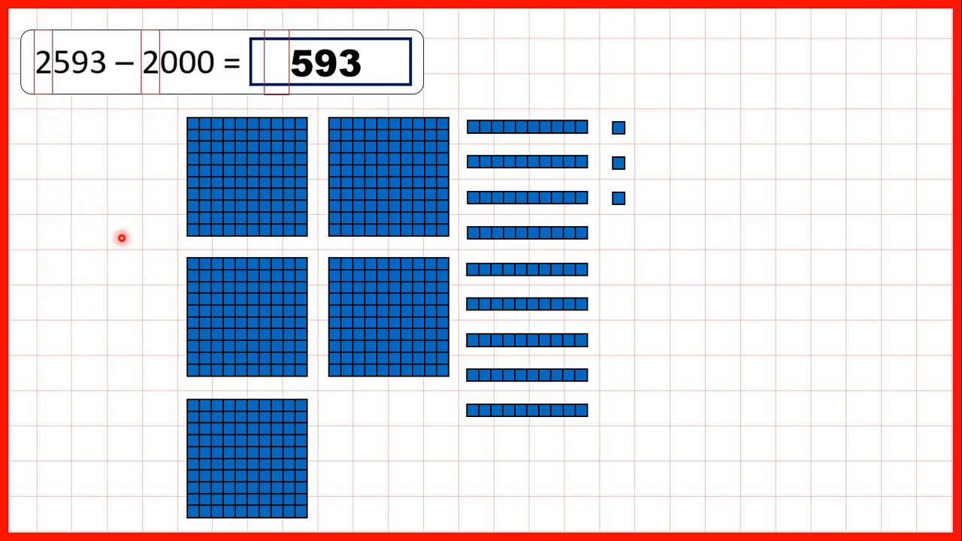
mouse_move(304, 112)
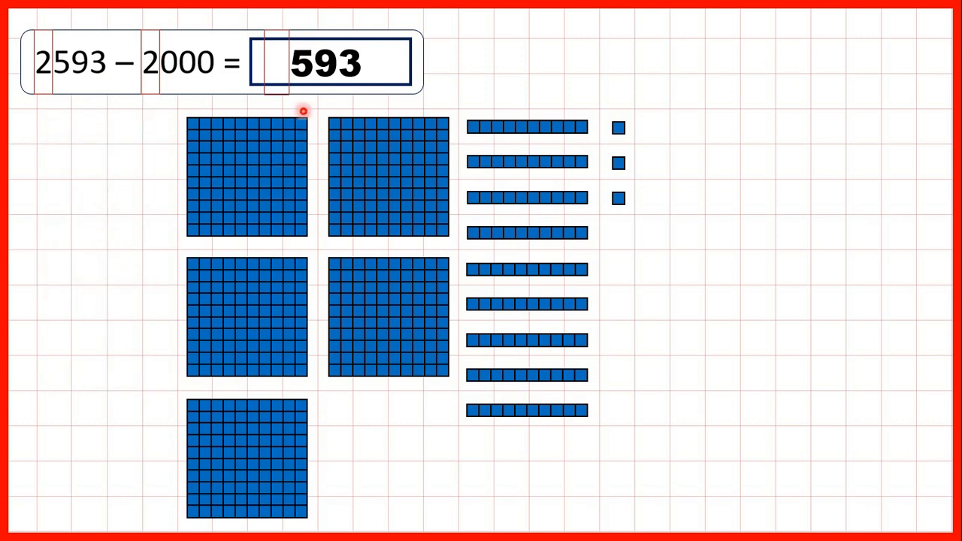
mouse_move(553, 93)
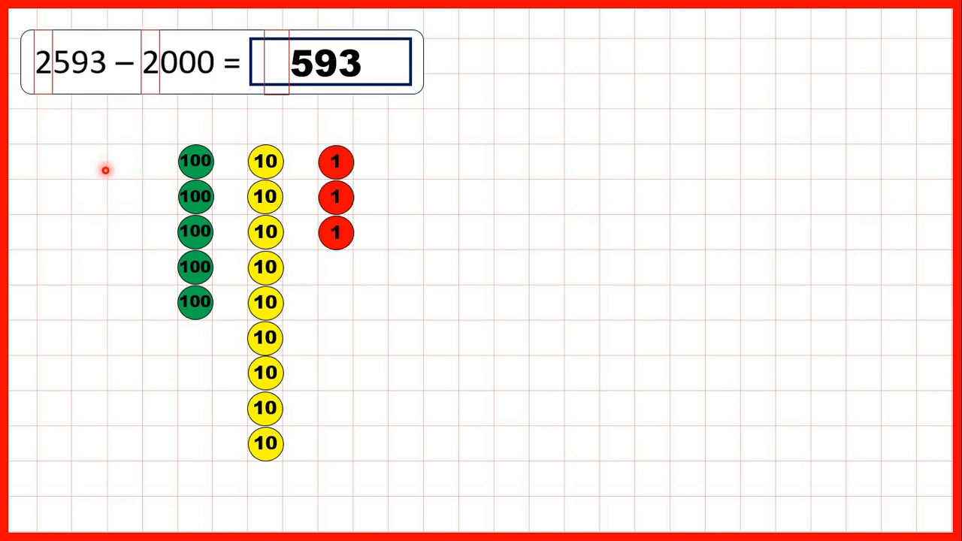
mouse_move(158, 84)
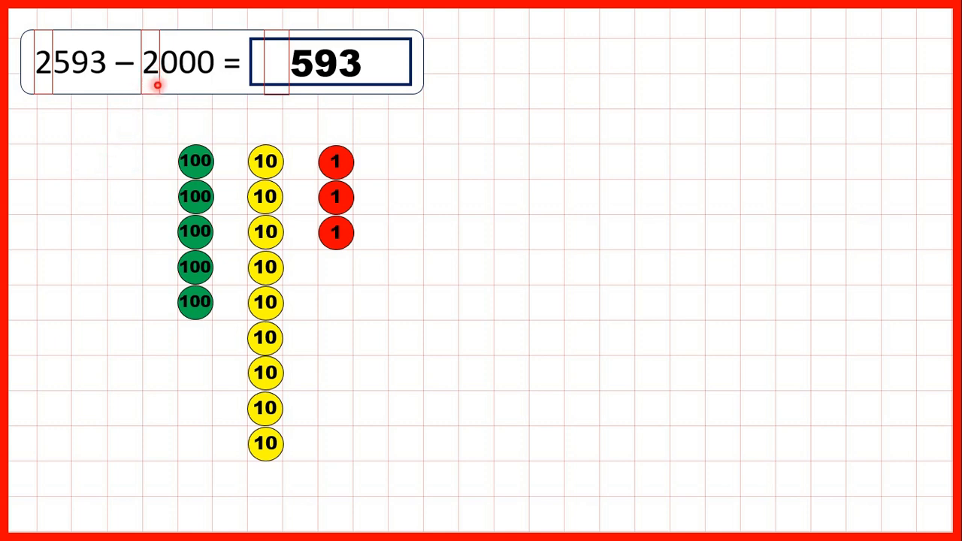
mouse_move(69, 87)
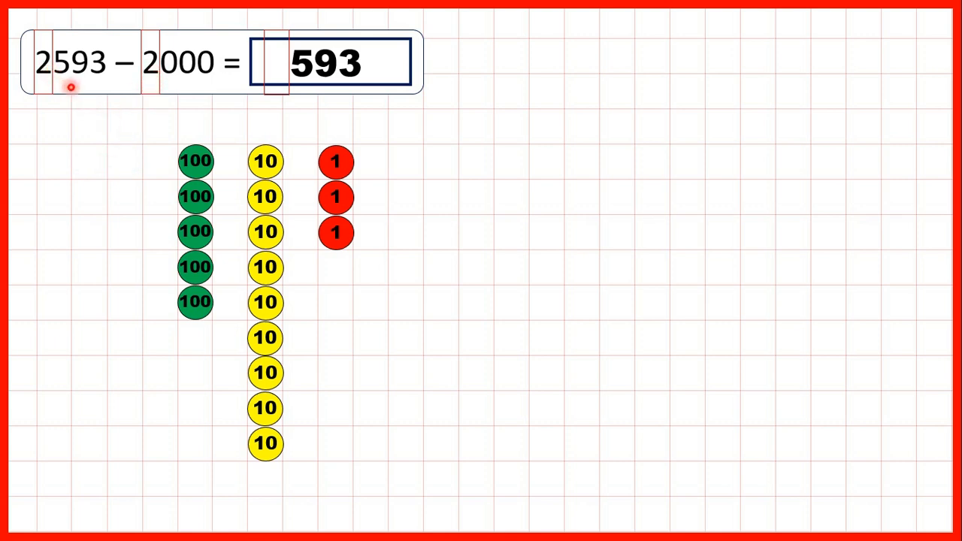
mouse_move(93, 66)
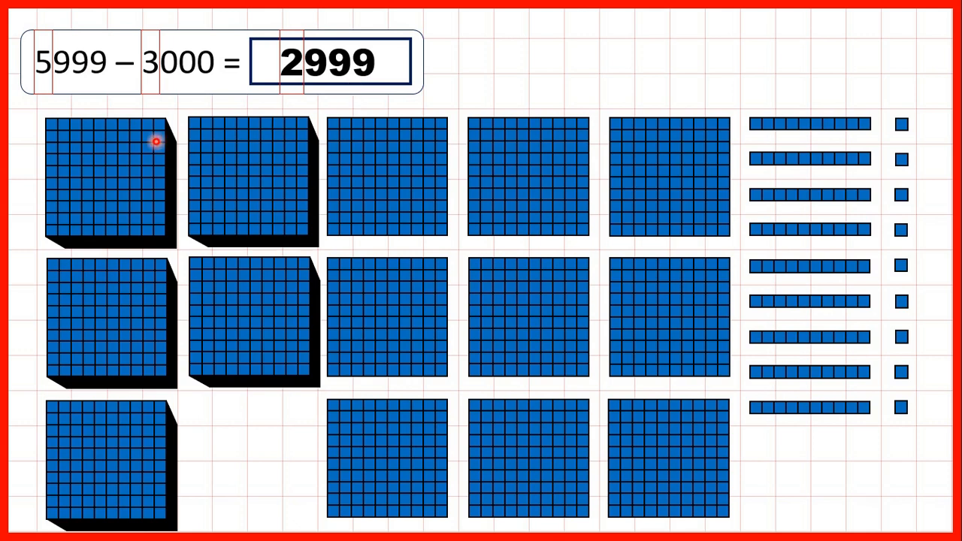
mouse_move(62, 96)
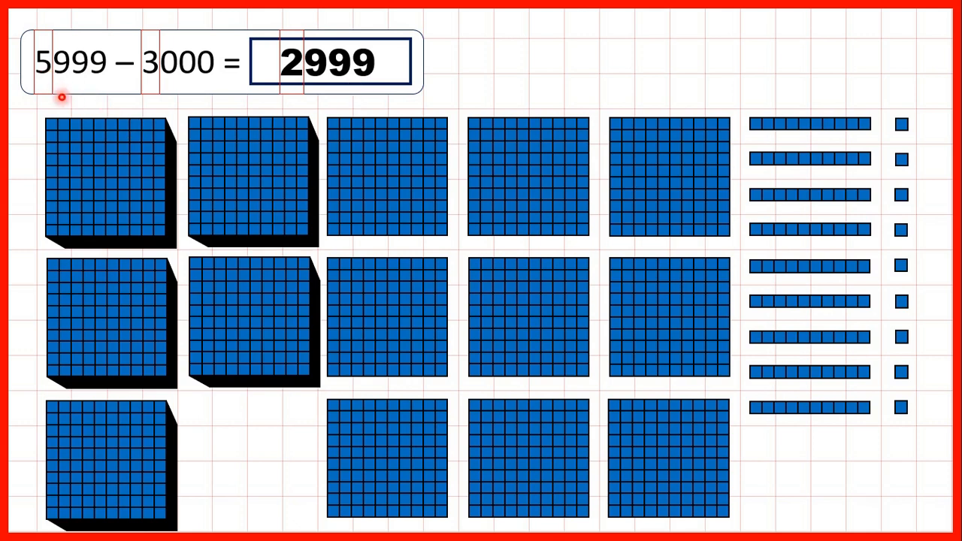
mouse_move(132, 87)
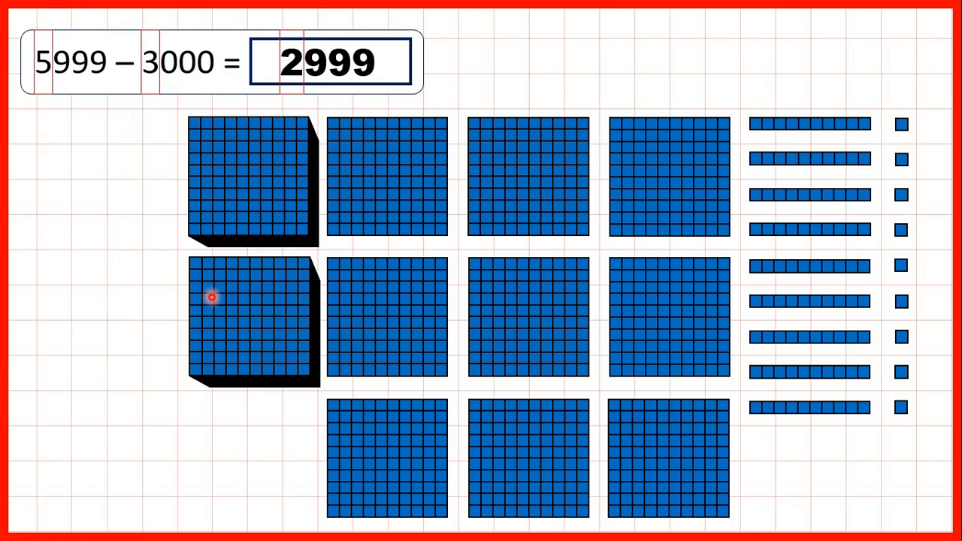
mouse_move(255, 123)
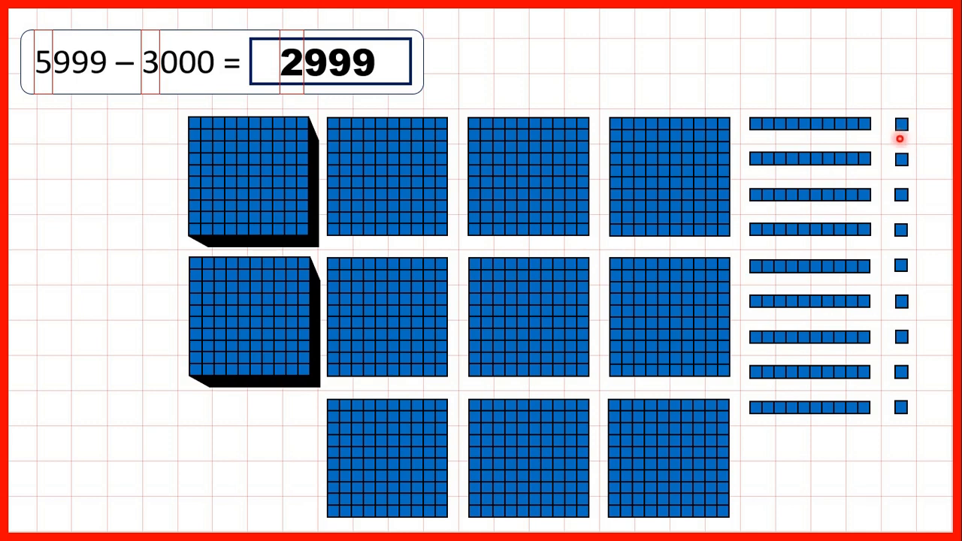
mouse_move(150, 70)
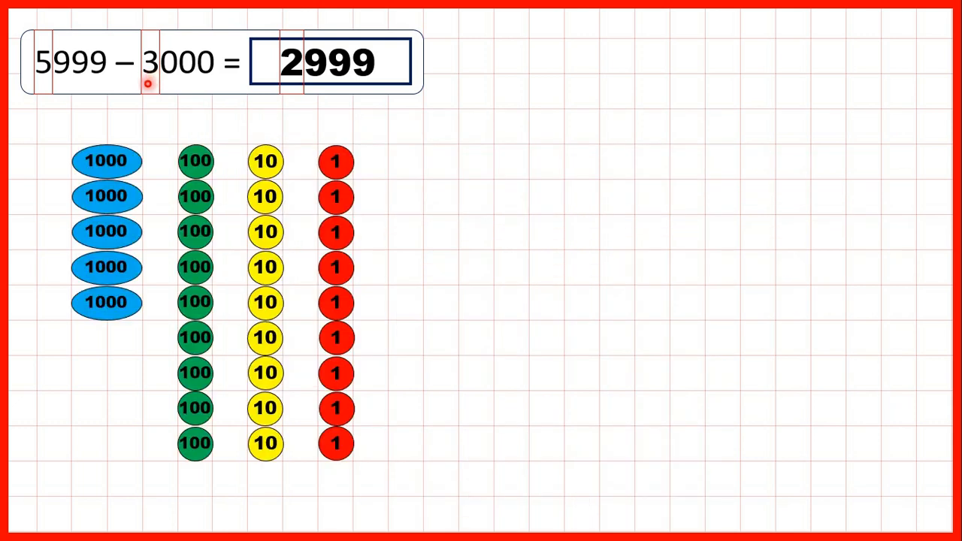
Remove two thousand counters from 5999 toward leaving 2999 in the place-value chart
click(105, 267)
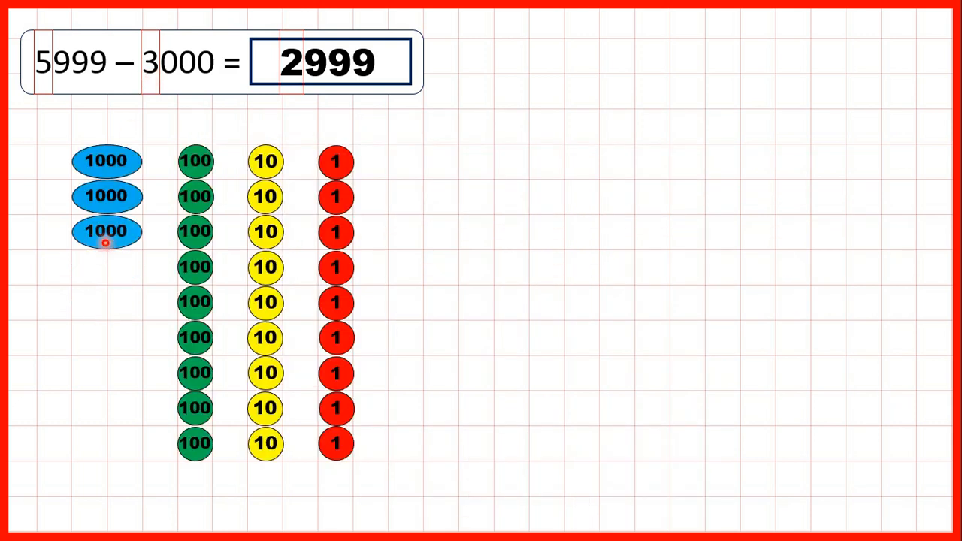
click(105, 232)
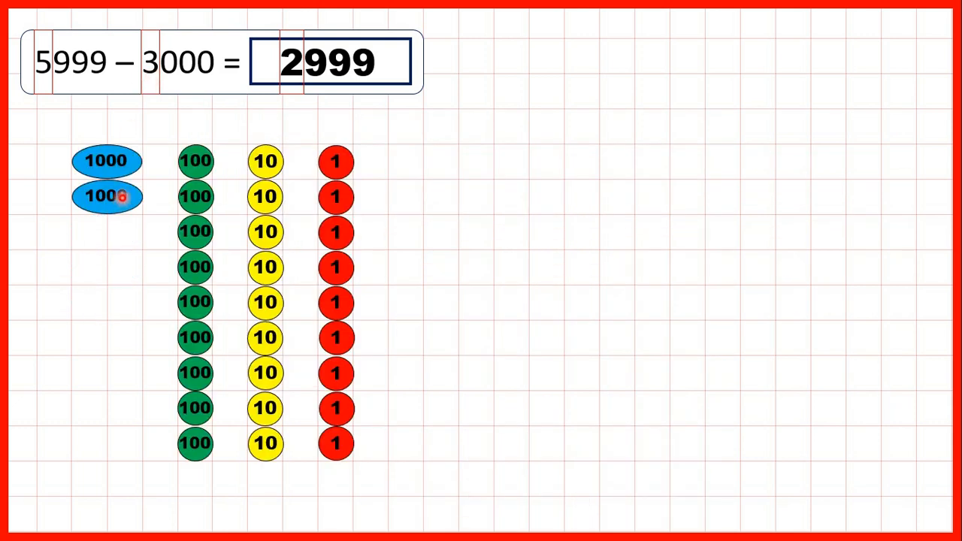